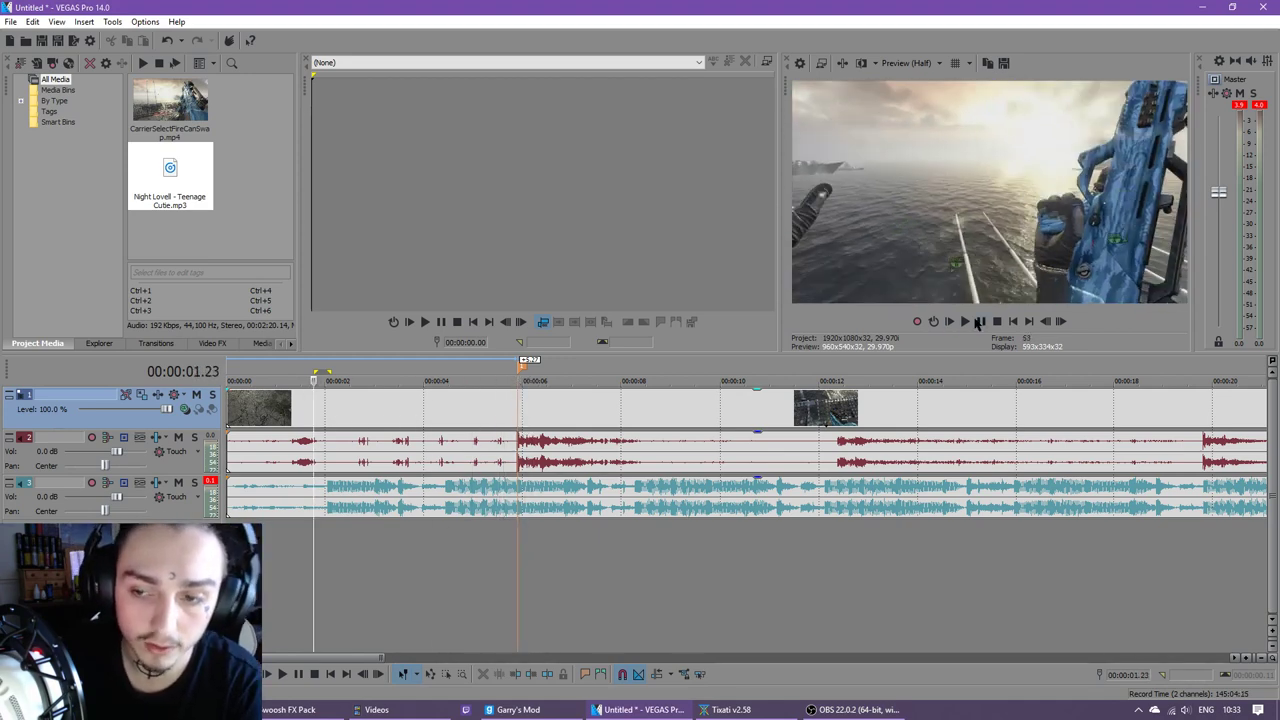
mouse_move(968, 322)
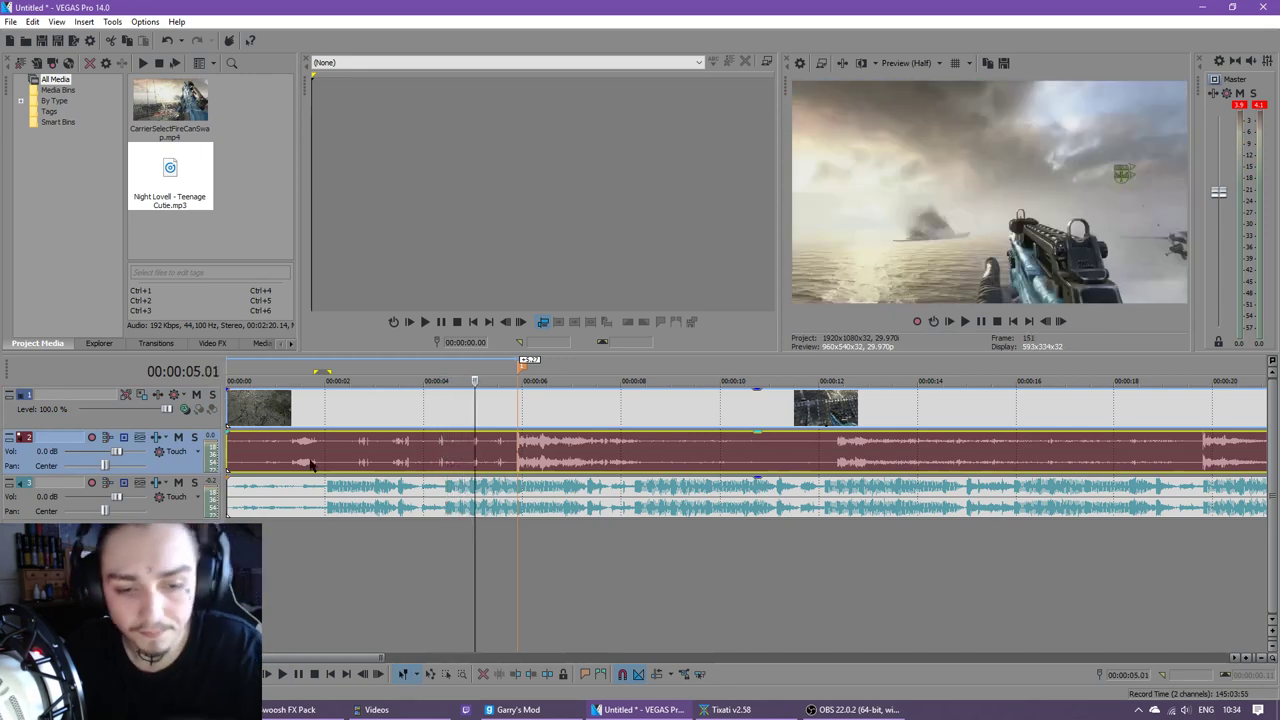
Browse into the Miscellaneous Sounds folder of the Black Ops 2 gun sounds.
right_click(24, 436)
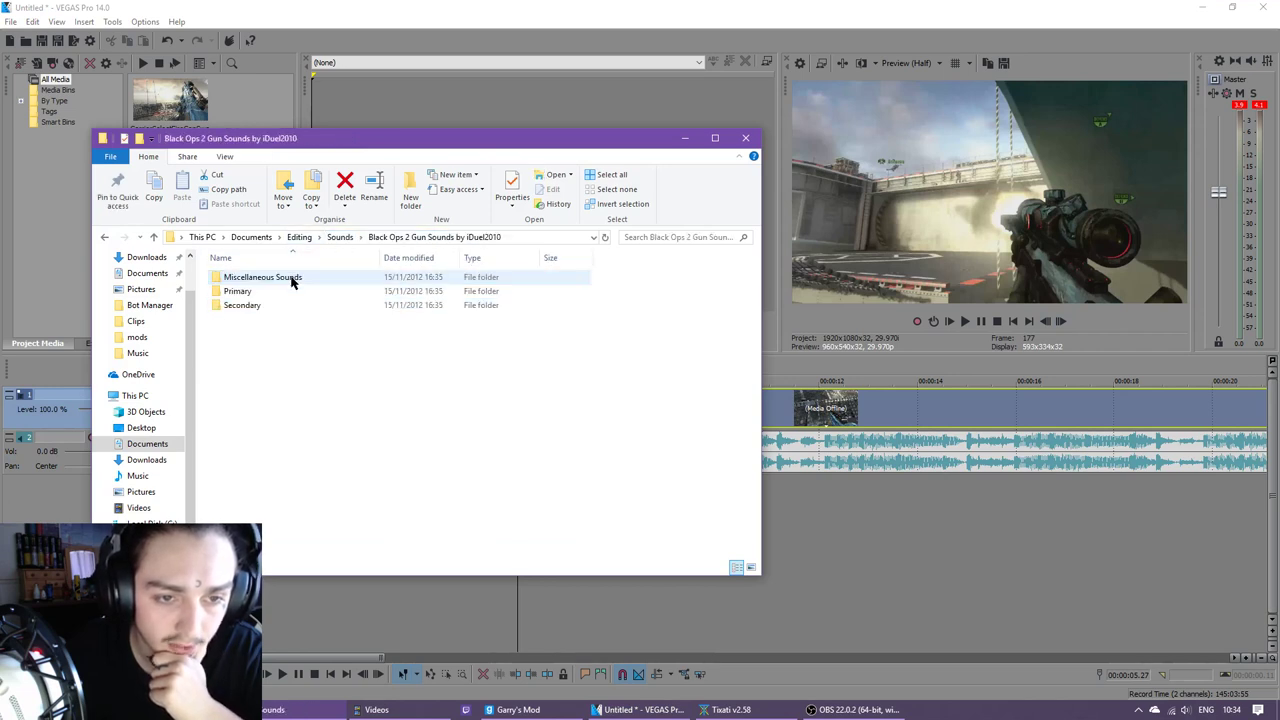
double_click(236, 292)
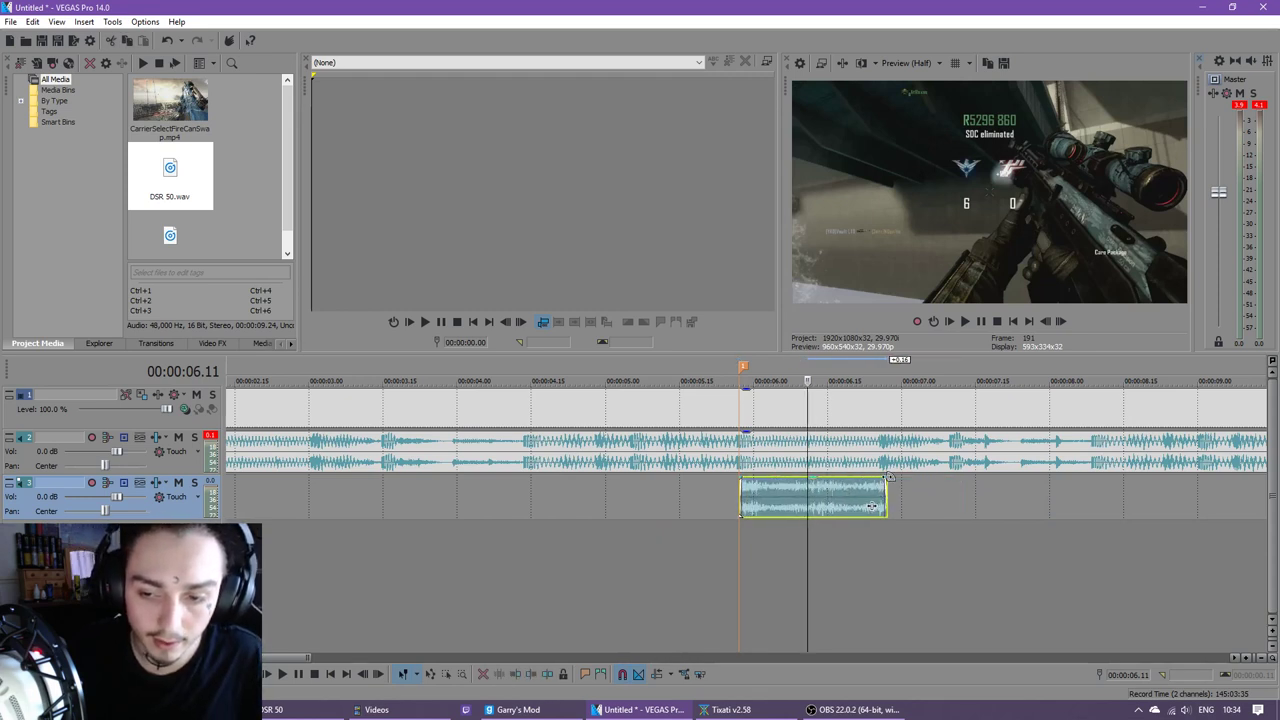
Add a fade-out to the end of the DSR 50 gunshot clip.
right_click(810, 504)
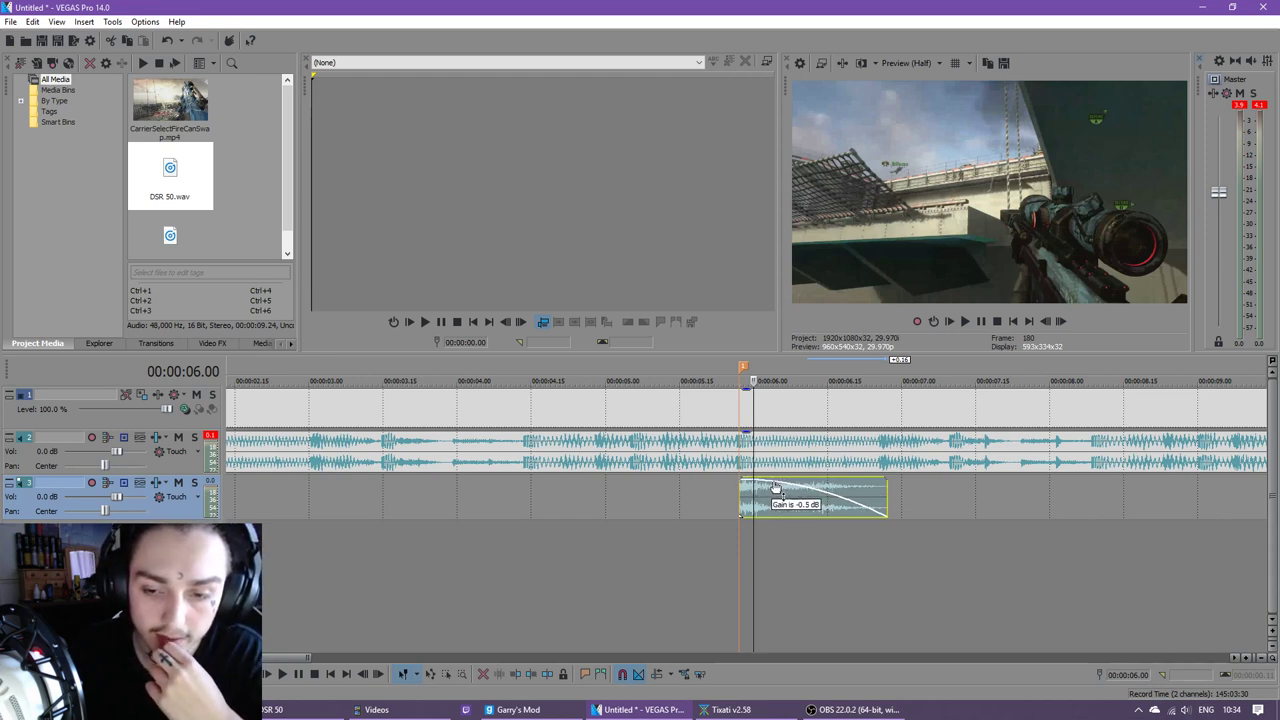
drag(776, 490, 780, 510)
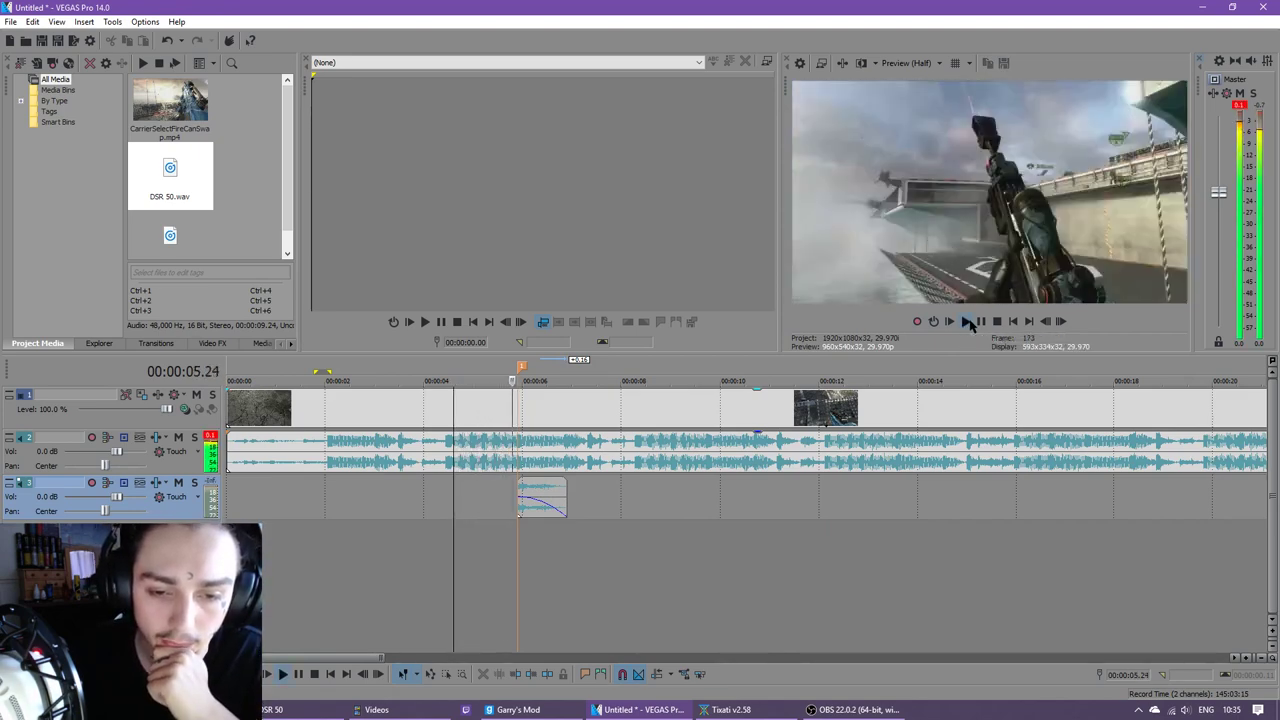
Pick the Common Swoosh sound from the Swoosh FX Pack folder for a new track.
click(948, 320)
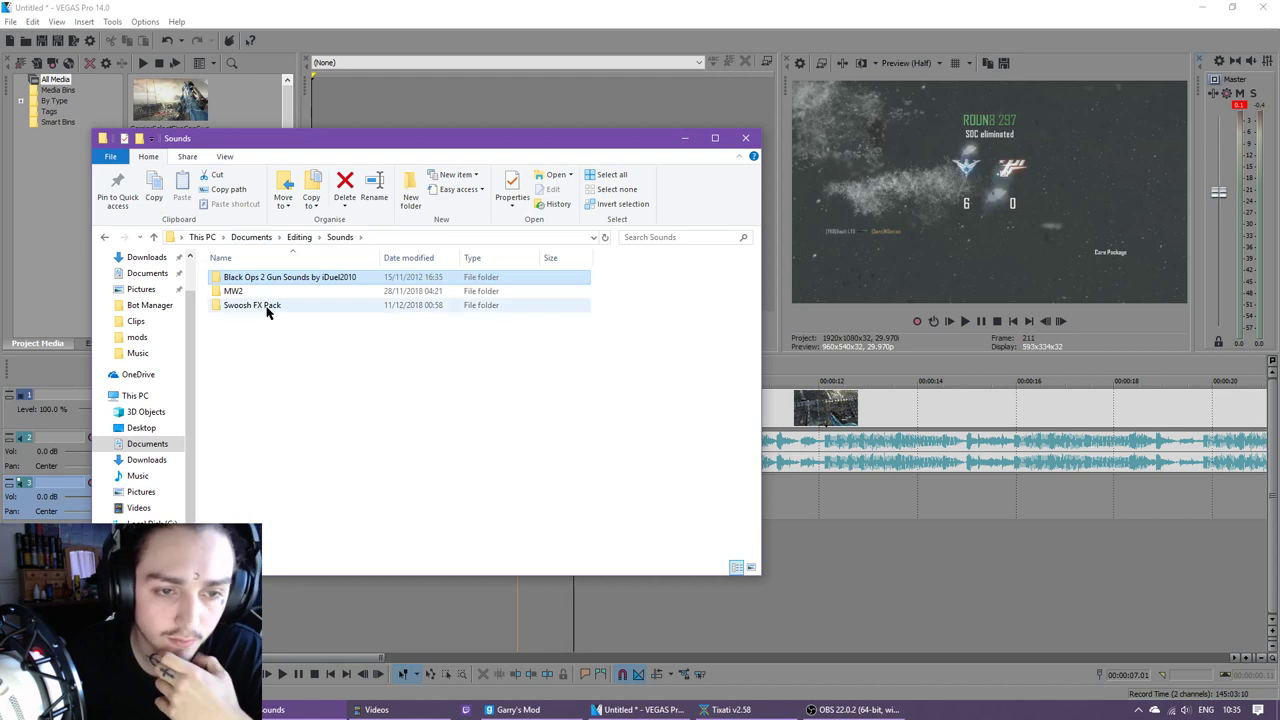
double_click(252, 304)
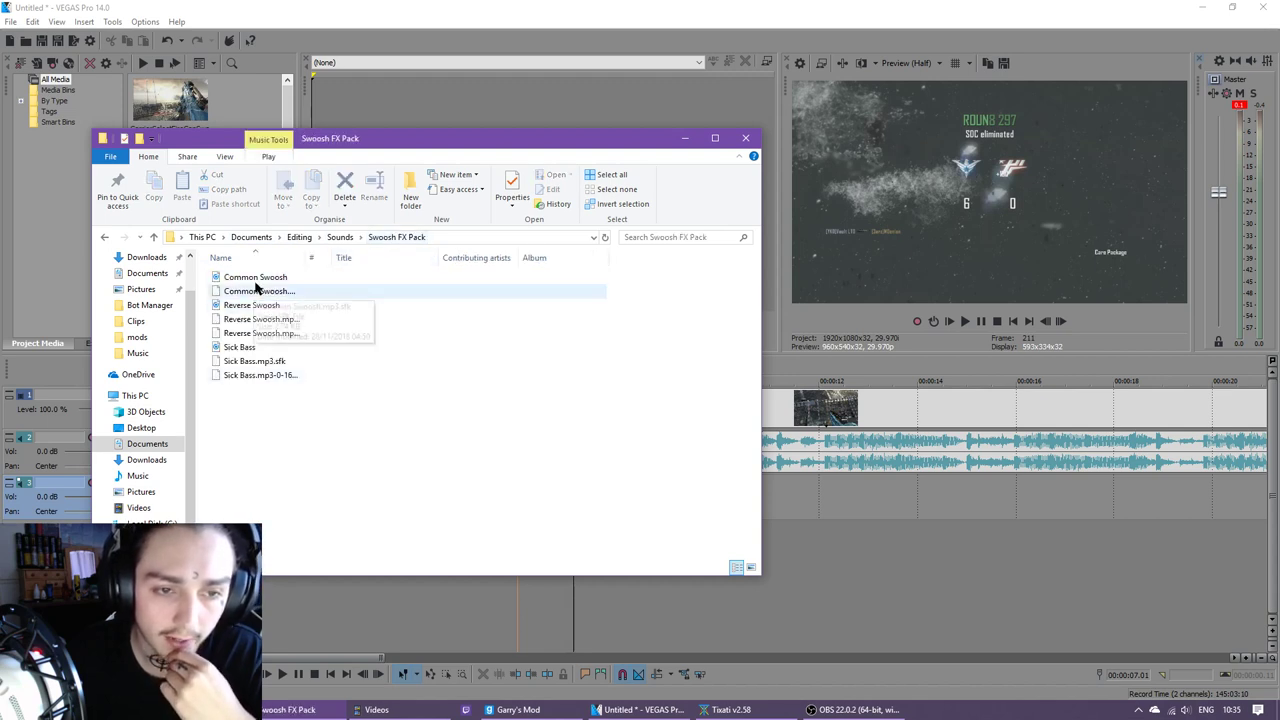
click(240, 348)
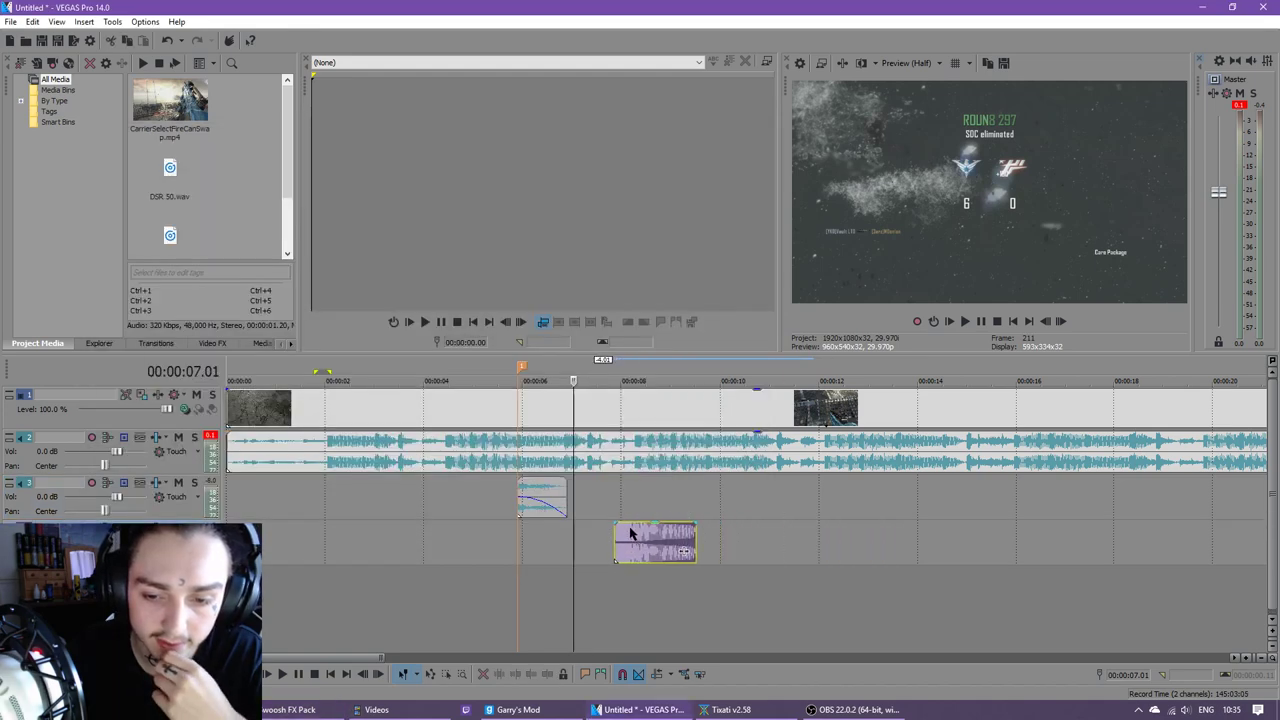
Line the swoosh clip up with the start of the gunshot clip.
drag(656, 544, 560, 544)
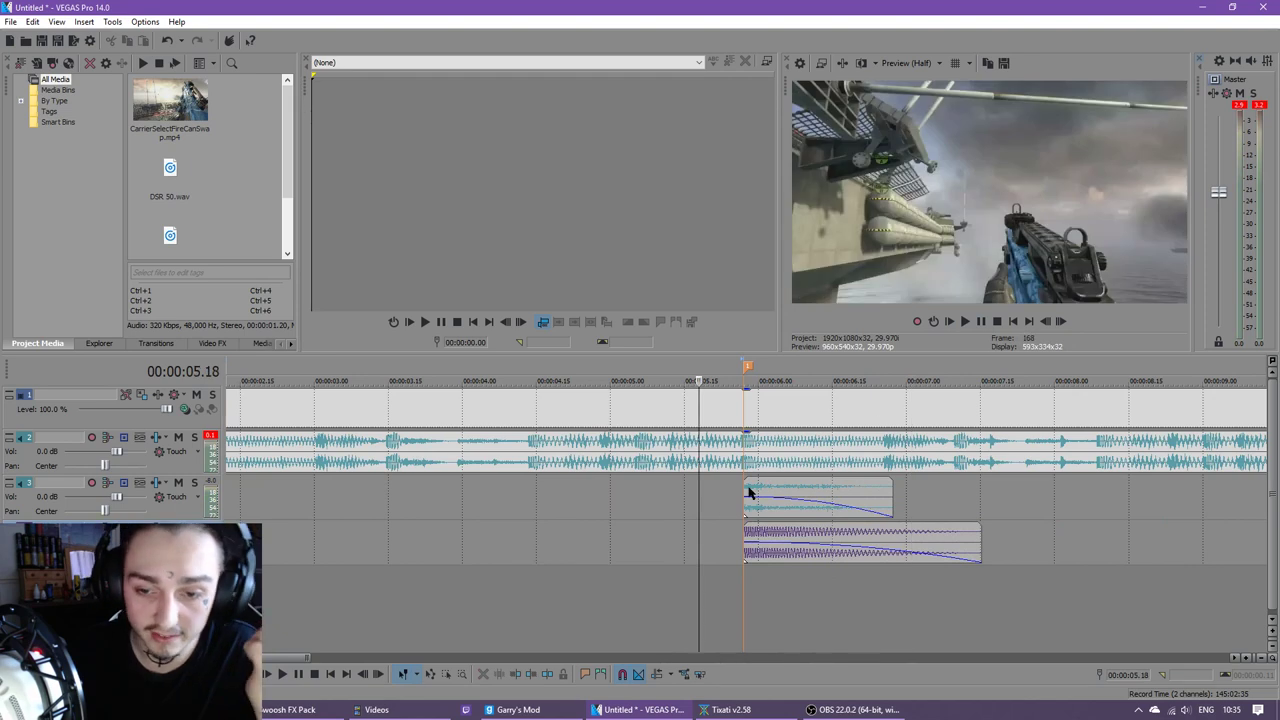
mouse_move(756, 492)
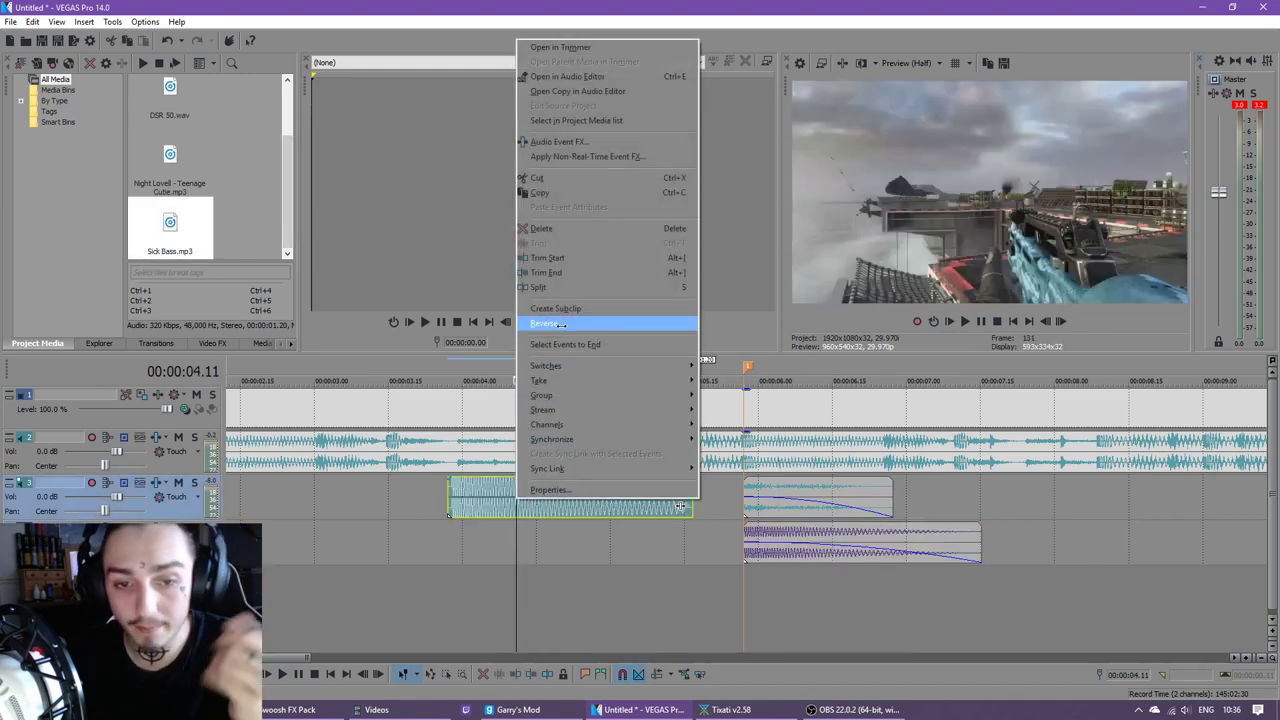
Reverse the swoosh sound clip layered beneath the gunshot.
click(564, 344)
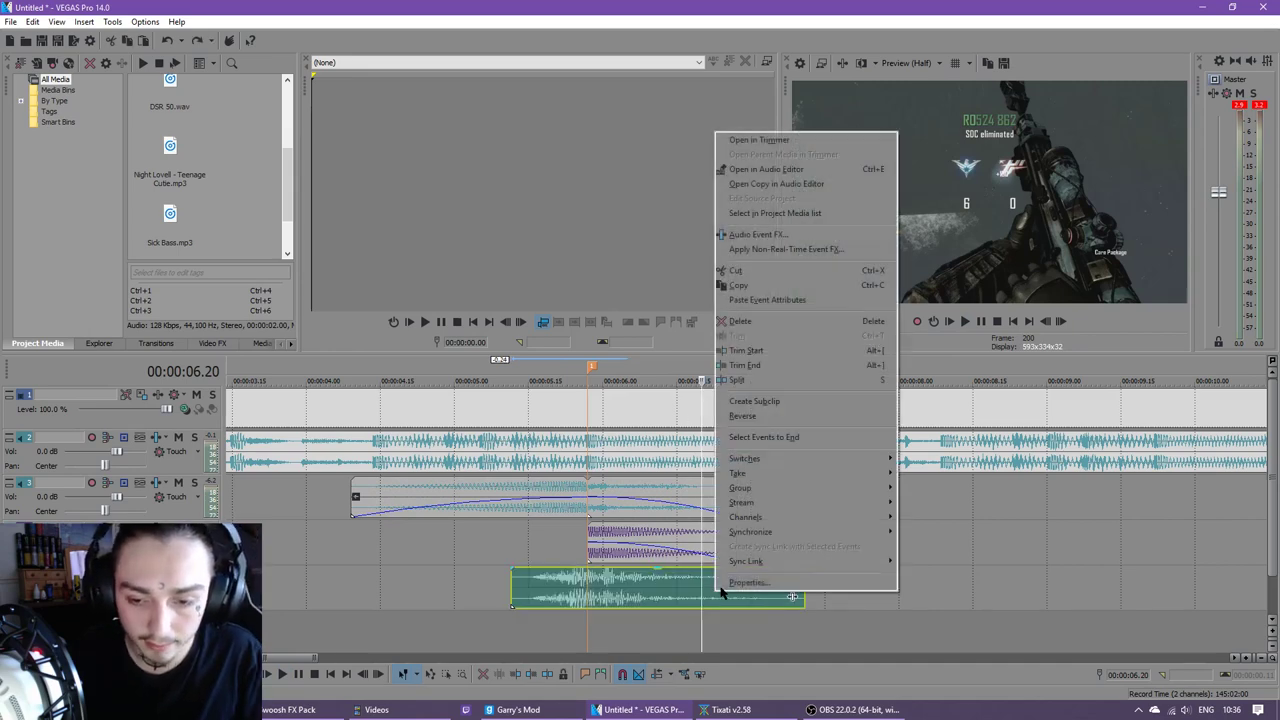
Untick Lock to stretch in the Common Swoosh and DSR 50 event properties and confirm both.
click(748, 582)
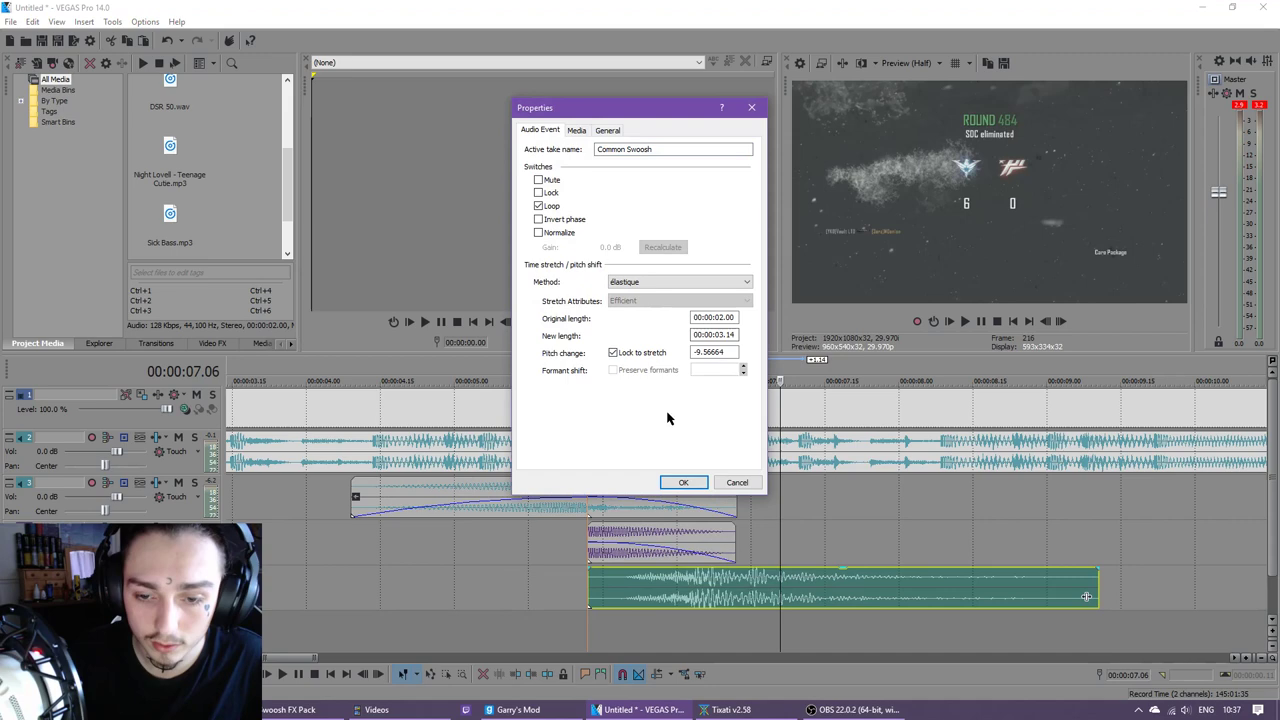
click(612, 352)
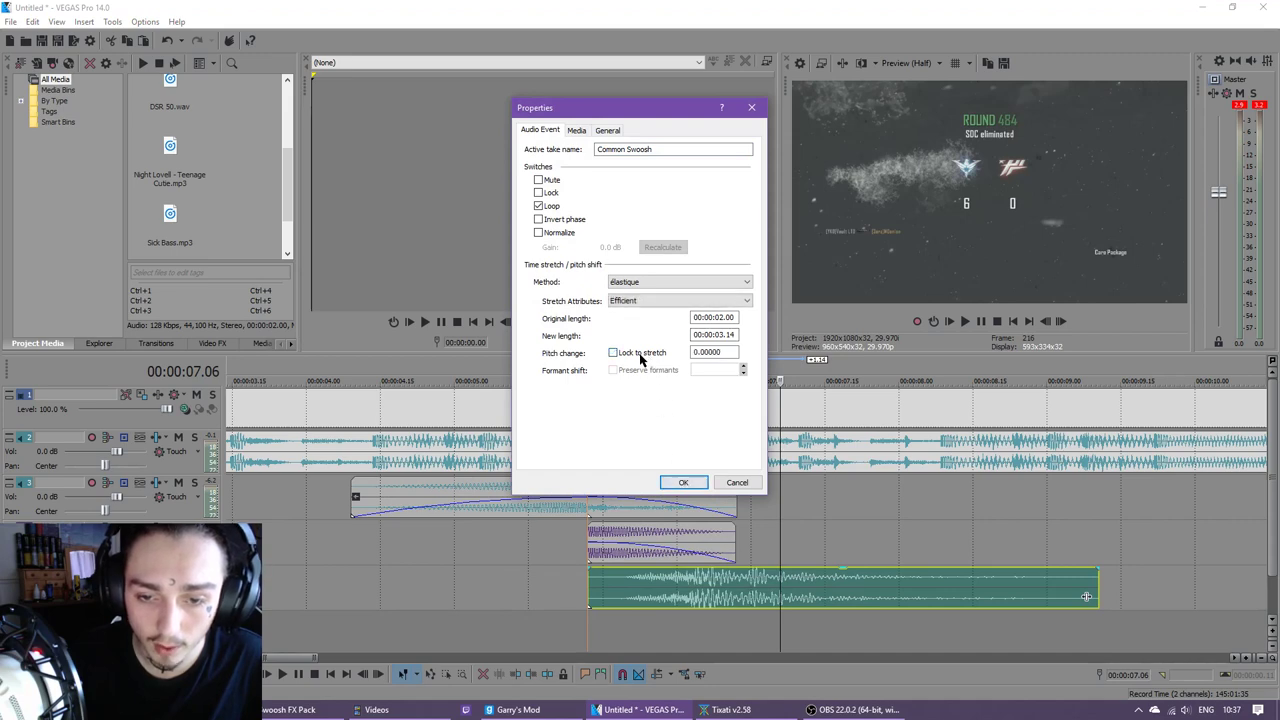
click(684, 482)
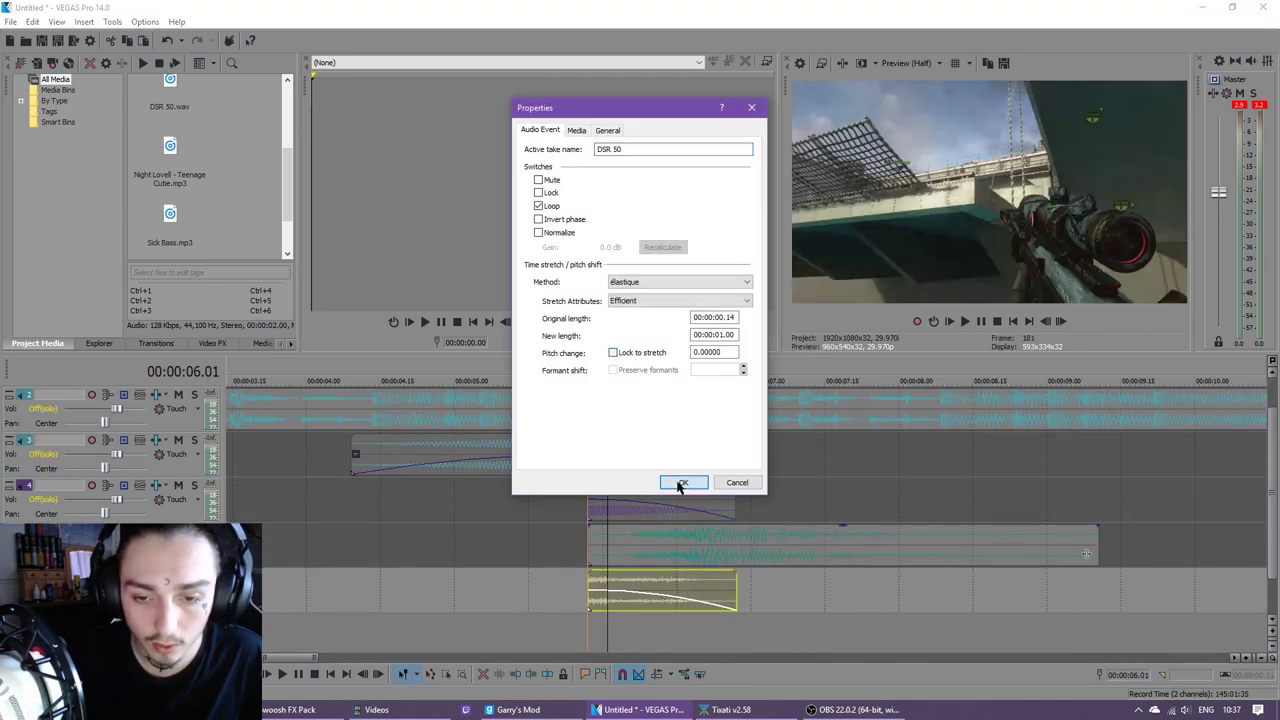
click(684, 482)
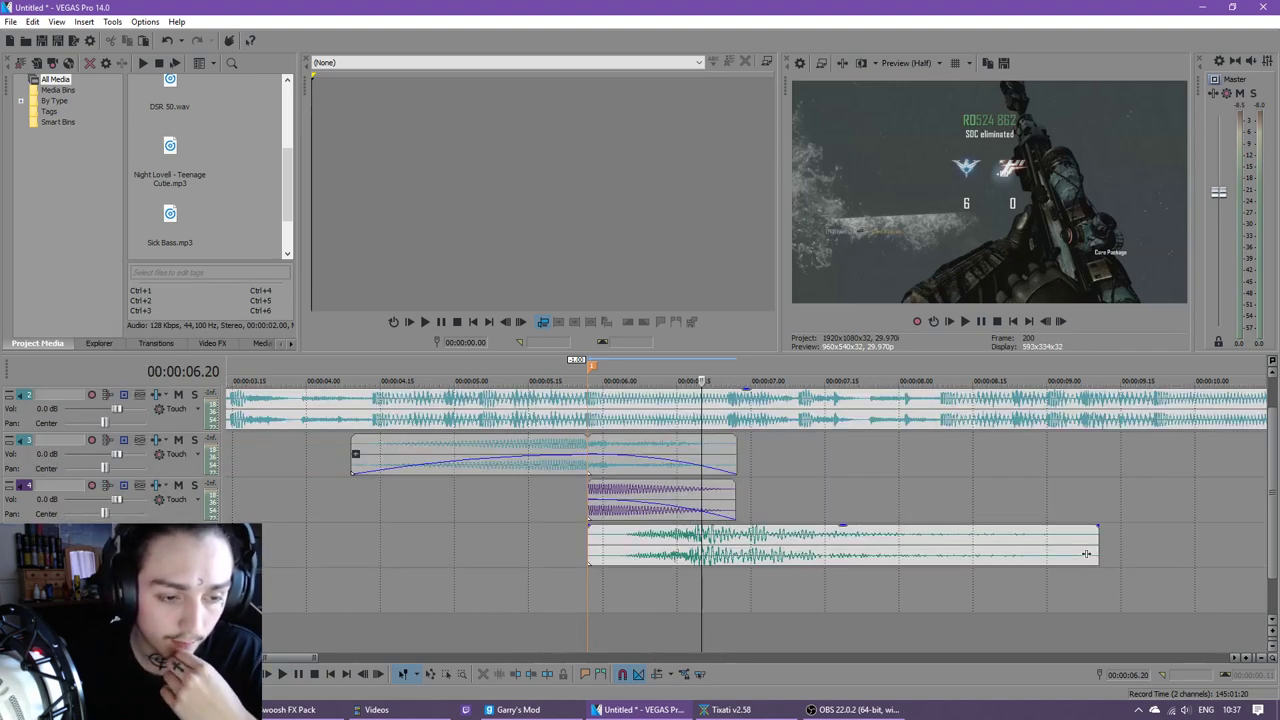
Shift the long swoosh clip earlier and play back the layered effects from before them.
drag(840, 544, 730, 544)
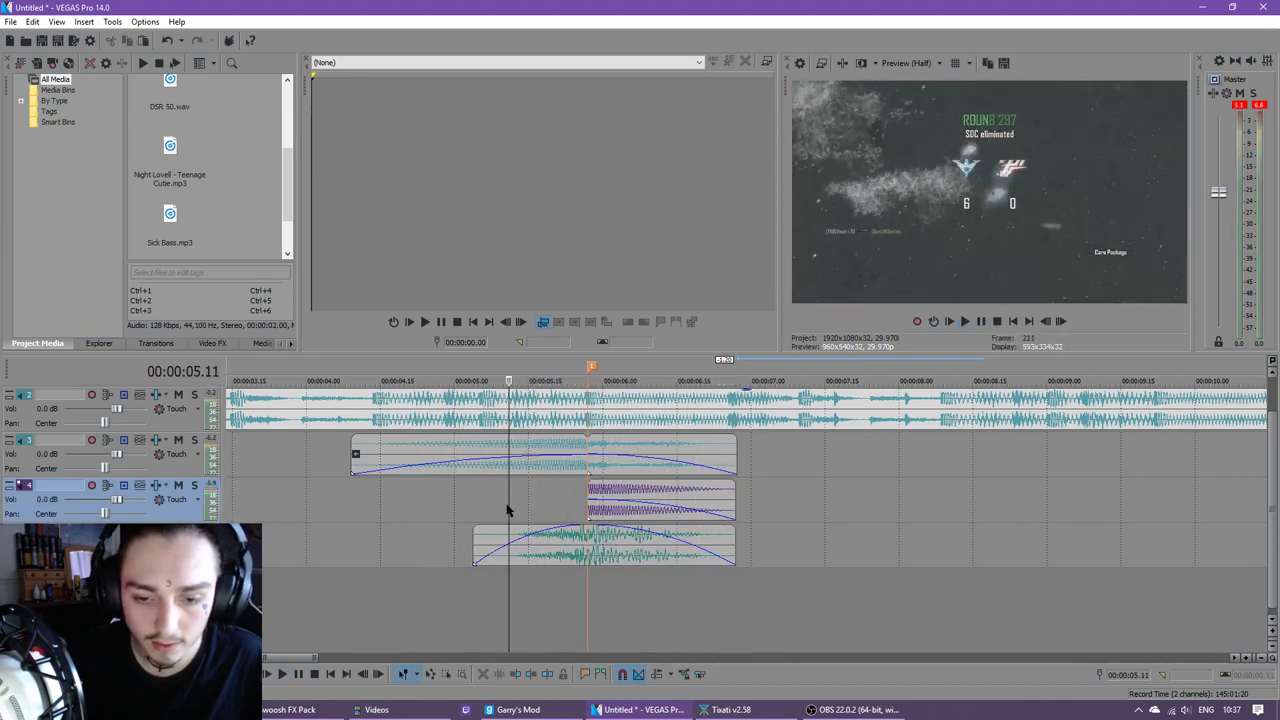
click(600, 544)
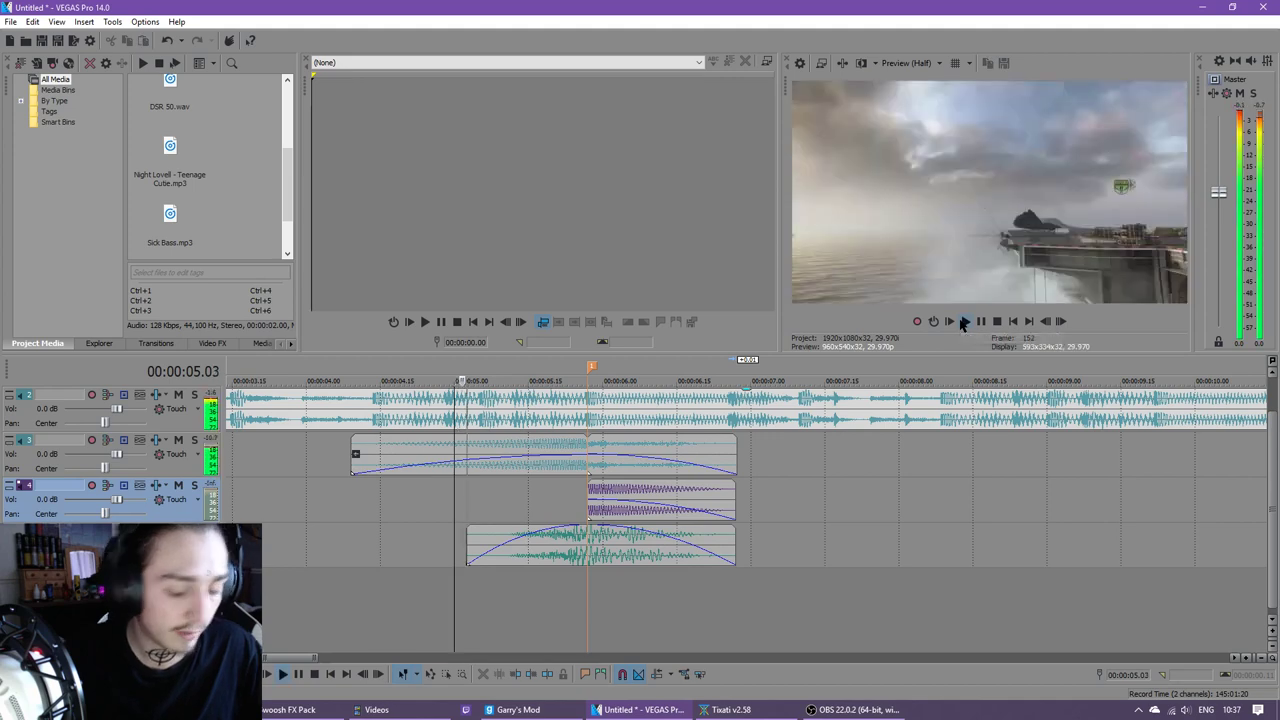
click(948, 320)
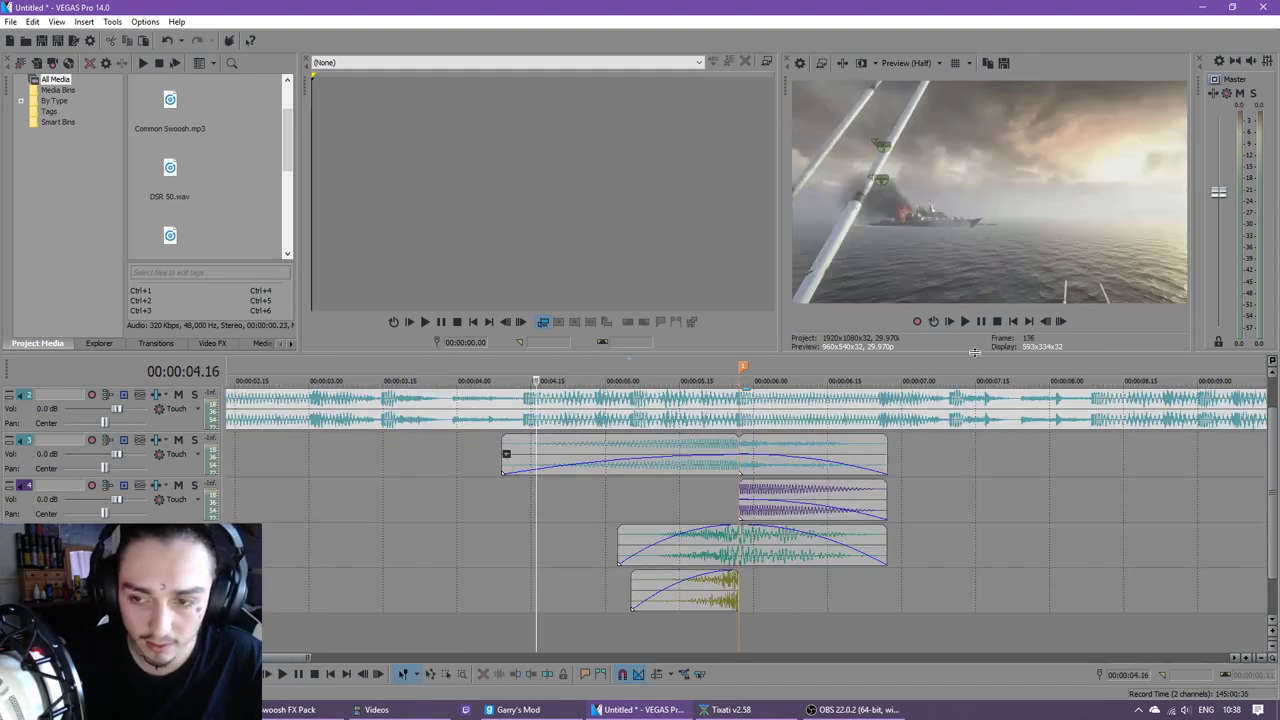
Pitch the reversed swoosh down about -5.39 with Lock to stretch and confirm its properties.
click(964, 320)
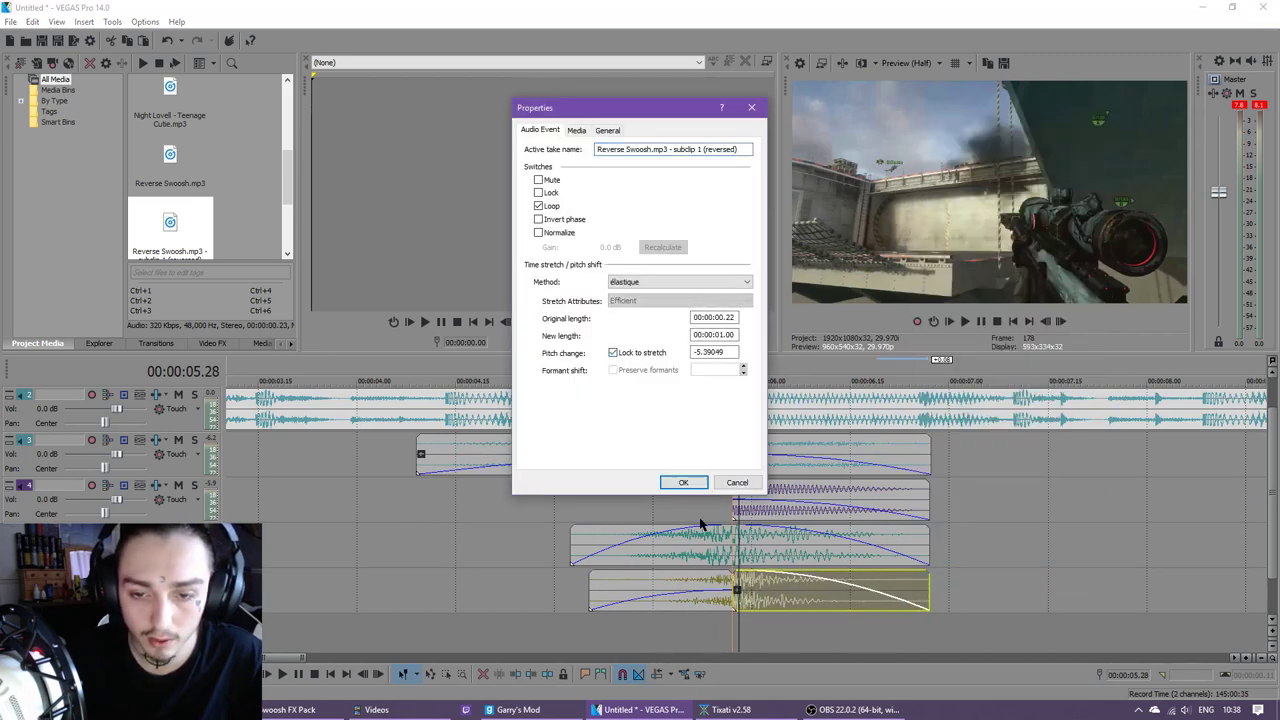
click(684, 482)
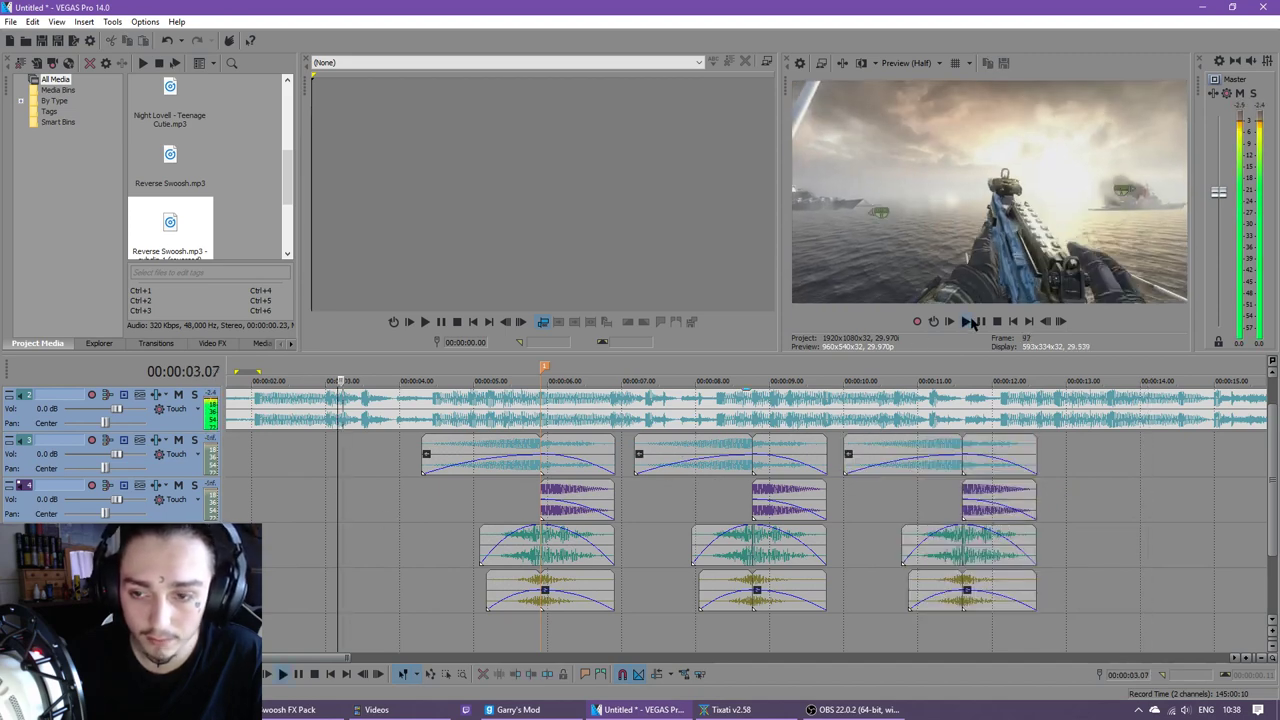
Review playback of the repeated effect groups and clear the clip selection.
click(948, 320)
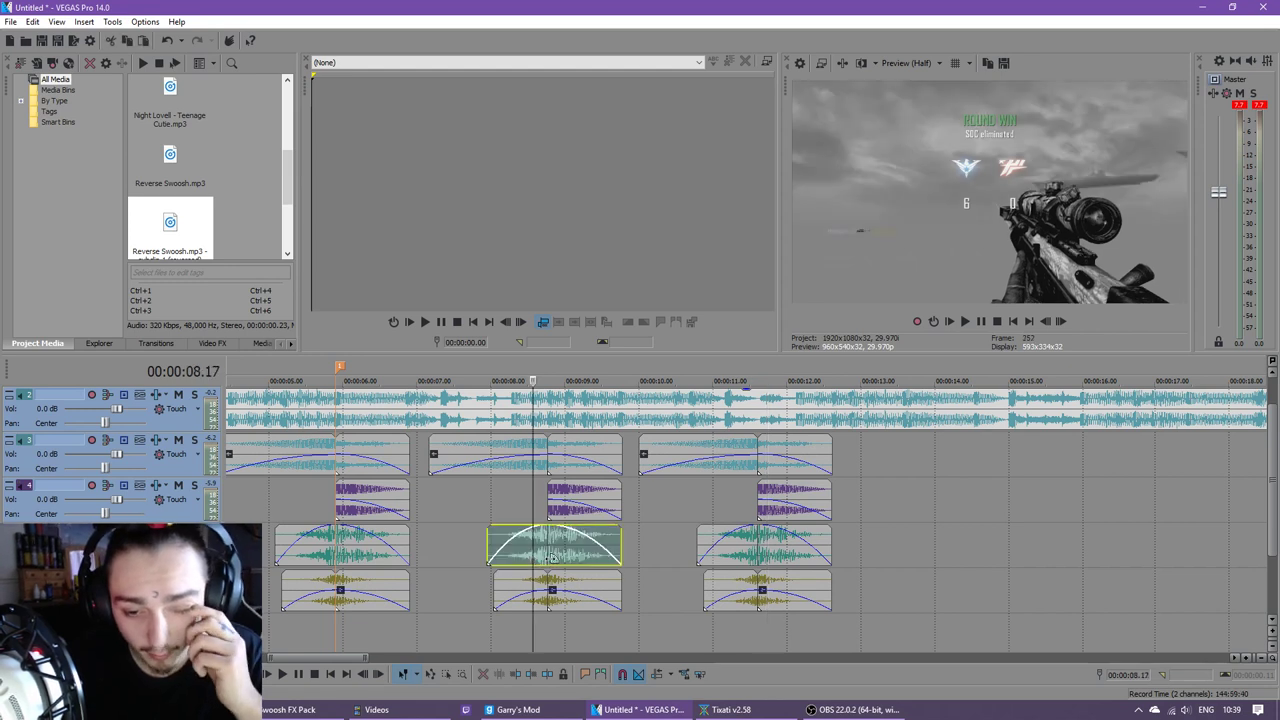
mouse_move(520, 478)
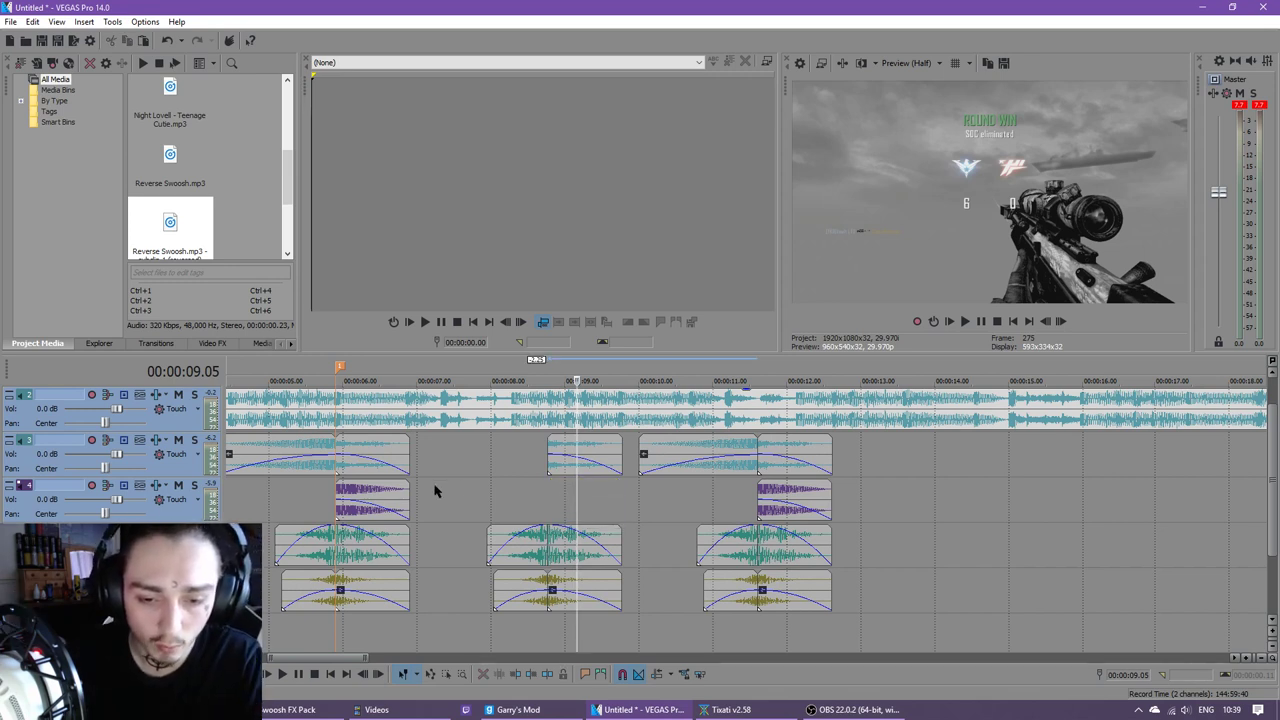
click(556, 544)
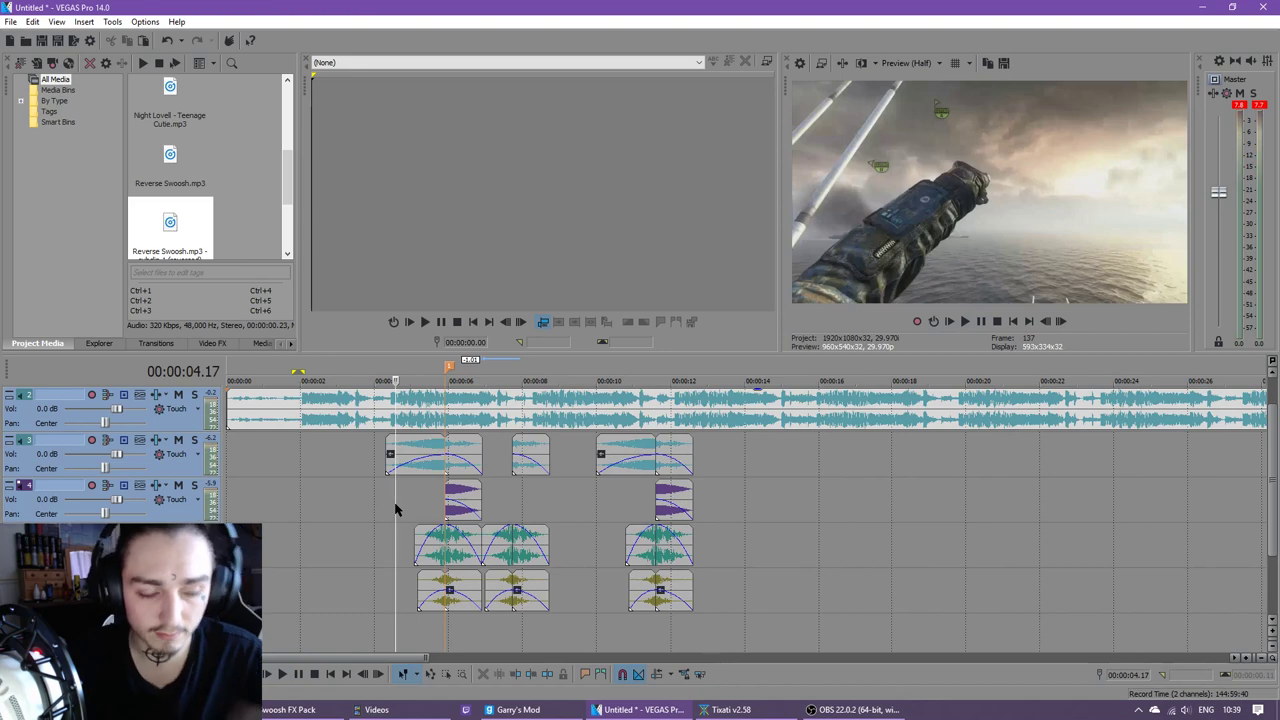
mouse_move(416, 516)
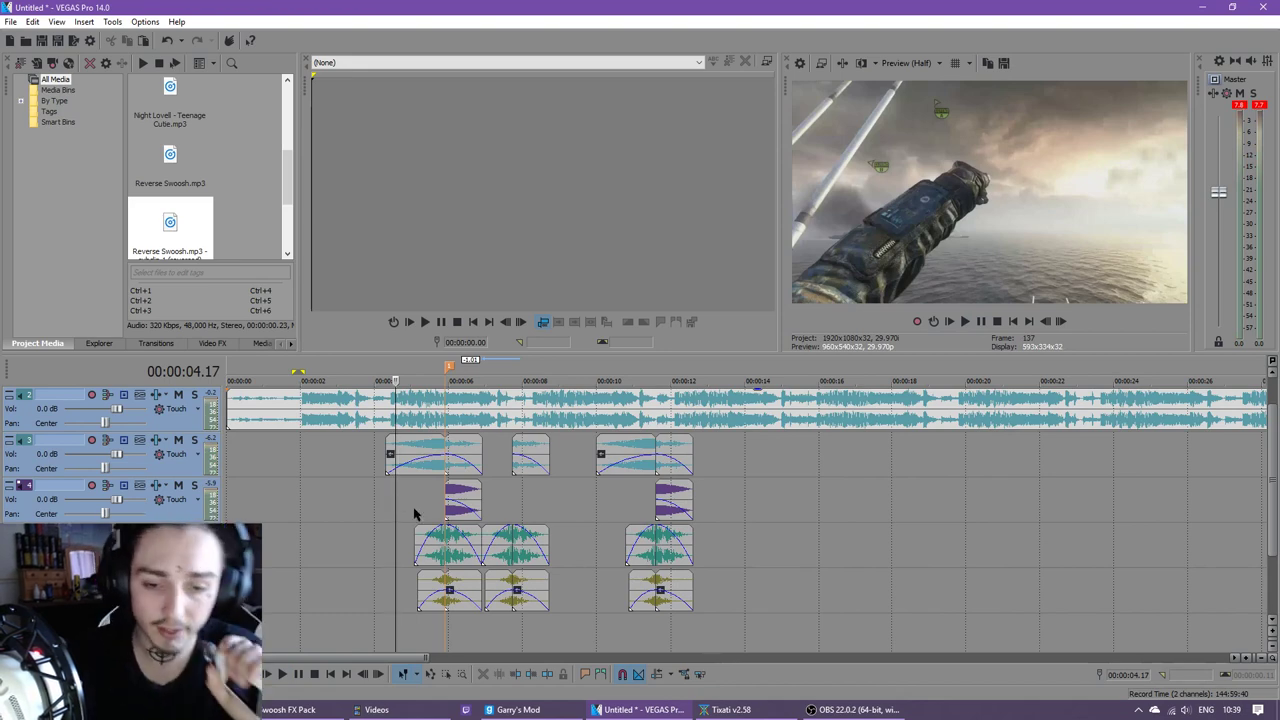